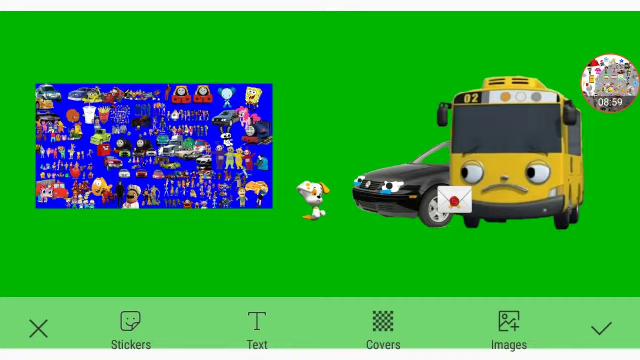
# Step: Remove the puppy, car and bus stickers, then select the remaining blue collage image
pyautogui.click(458, 205)
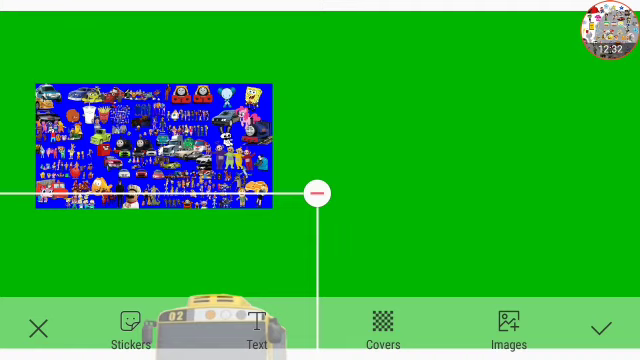
pyautogui.click(150, 140)
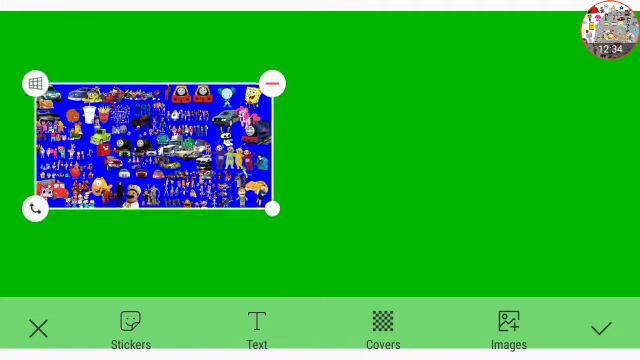